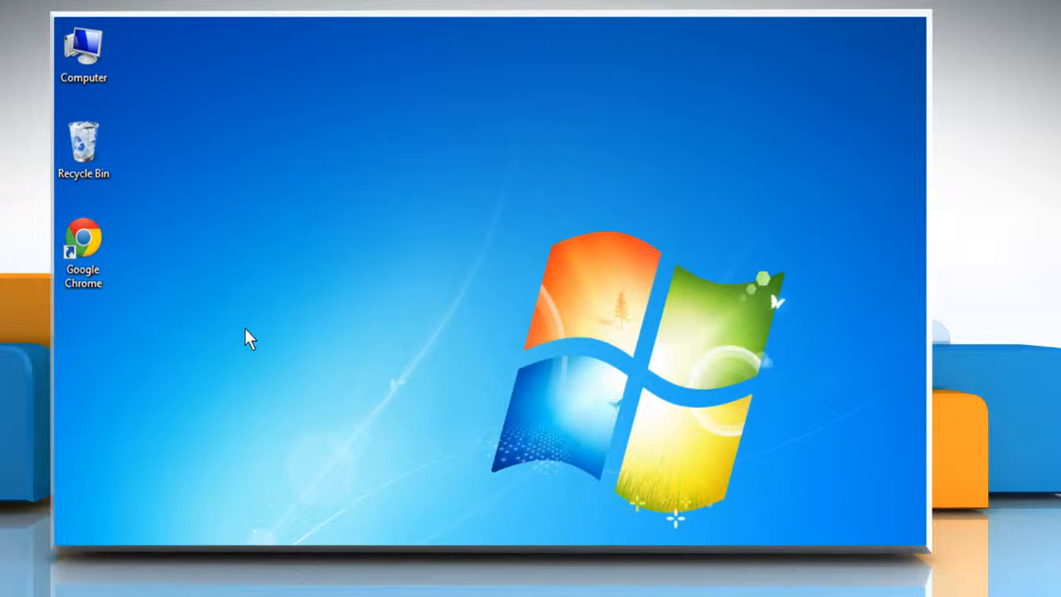
pyautogui.moveTo(128, 269)
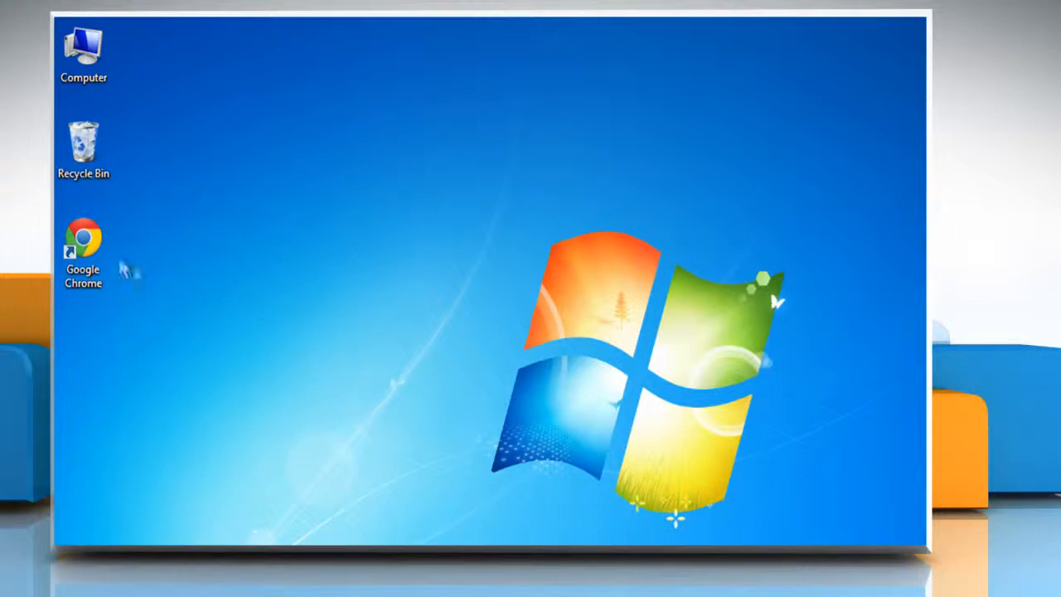
pyautogui.doubleClick(83, 240)
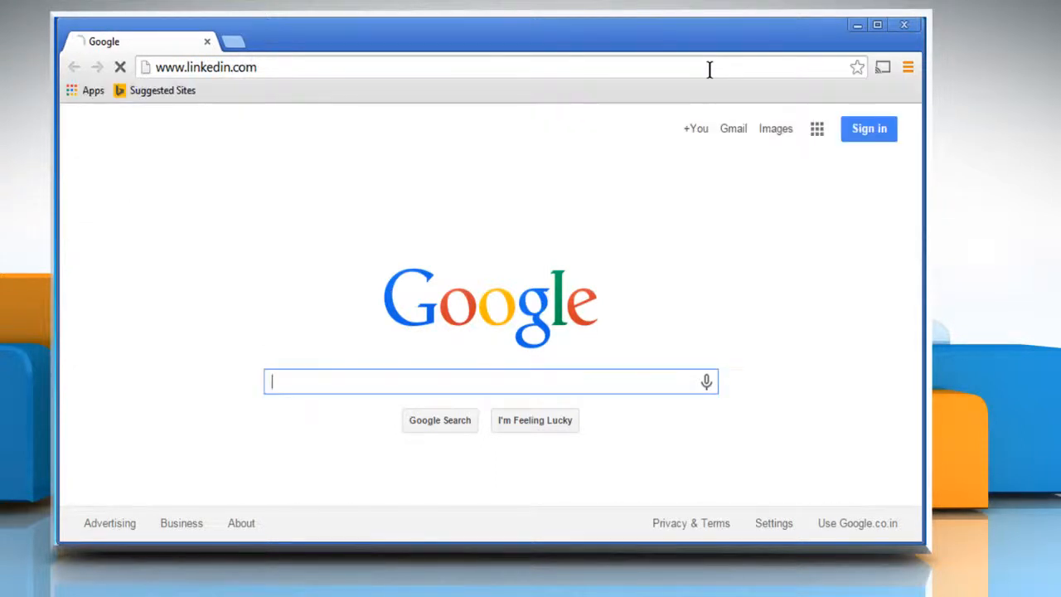
pyautogui.press('Return')
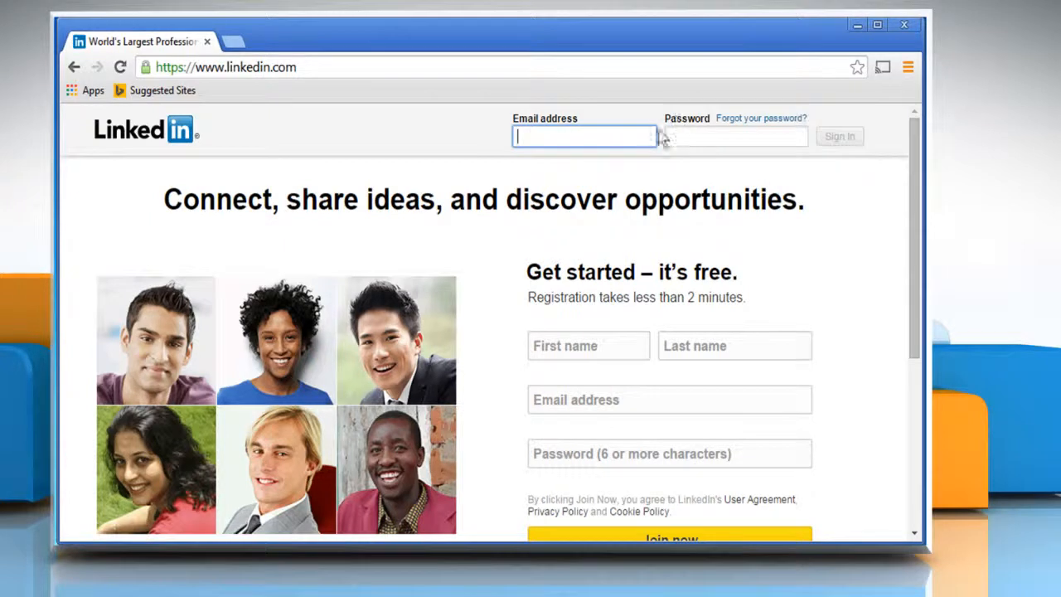
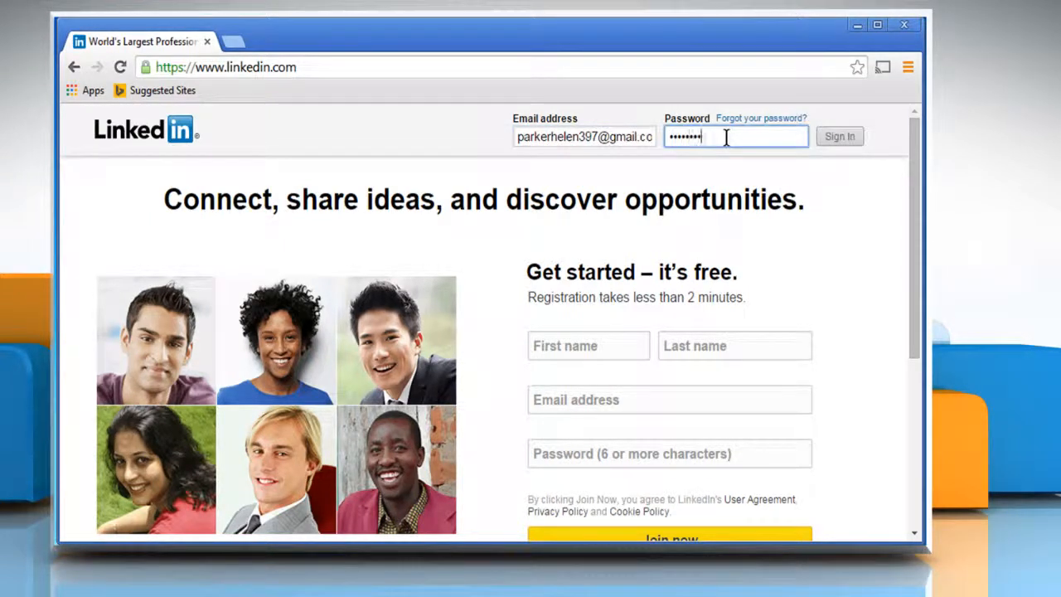
pyautogui.click(839, 136)
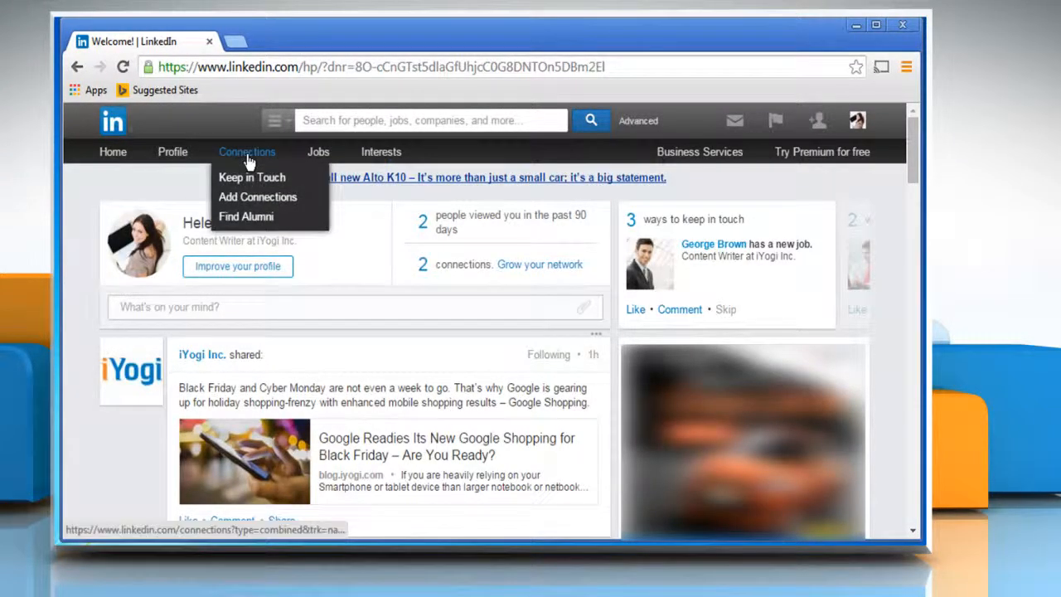
pyautogui.moveTo(251, 178)
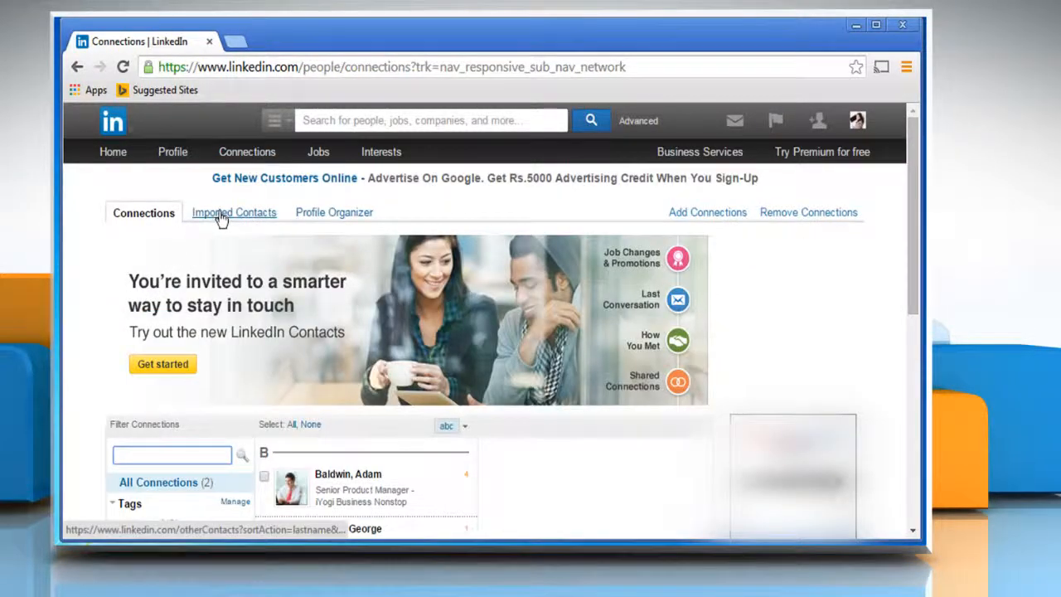
# Go to Keep in Touch's Imported Contacts tab, which shows no imported contacts
pyautogui.click(233, 212)
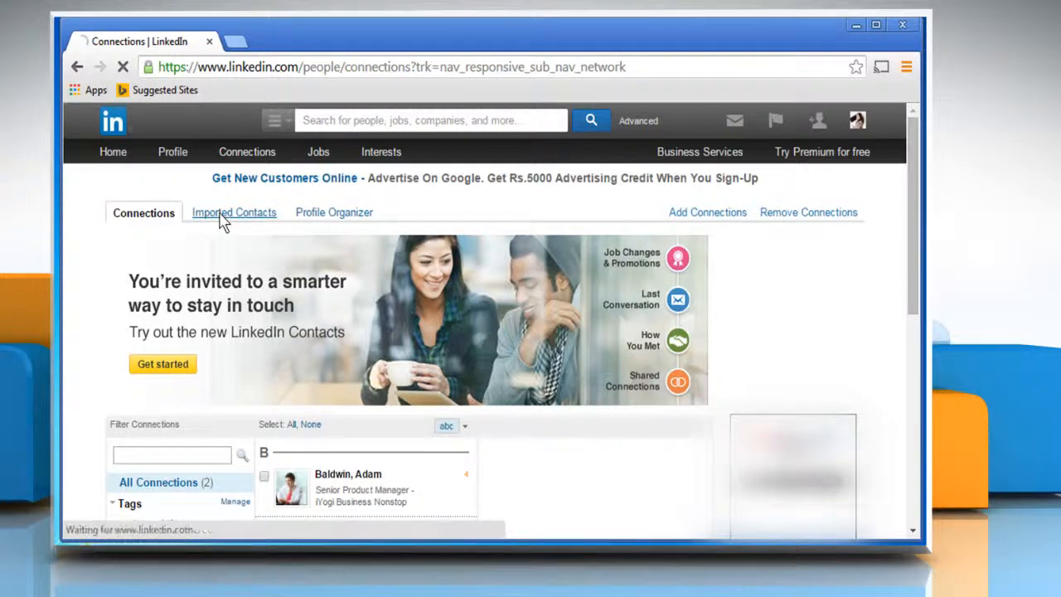
pyautogui.click(233, 213)
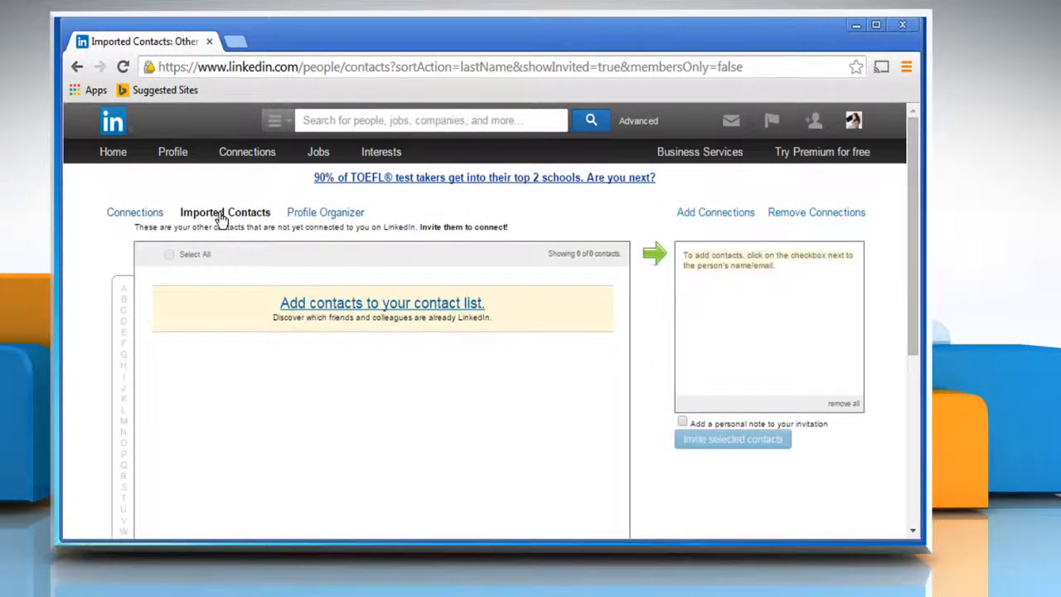
pyautogui.moveTo(382, 303)
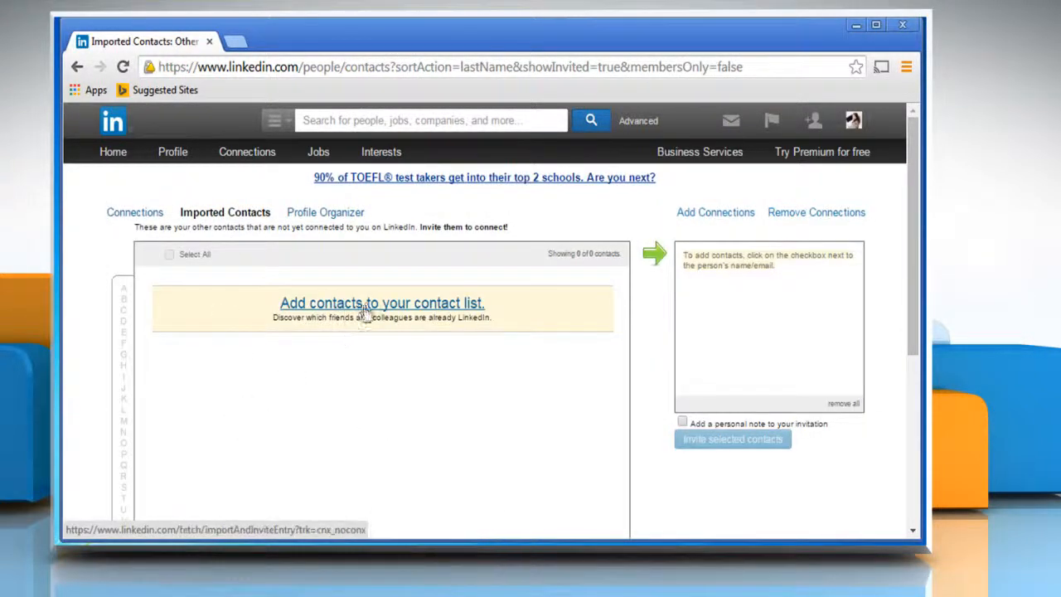
# Start adding contacts, view the Outlook option, then choose Gmail as the source
pyautogui.click(381, 302)
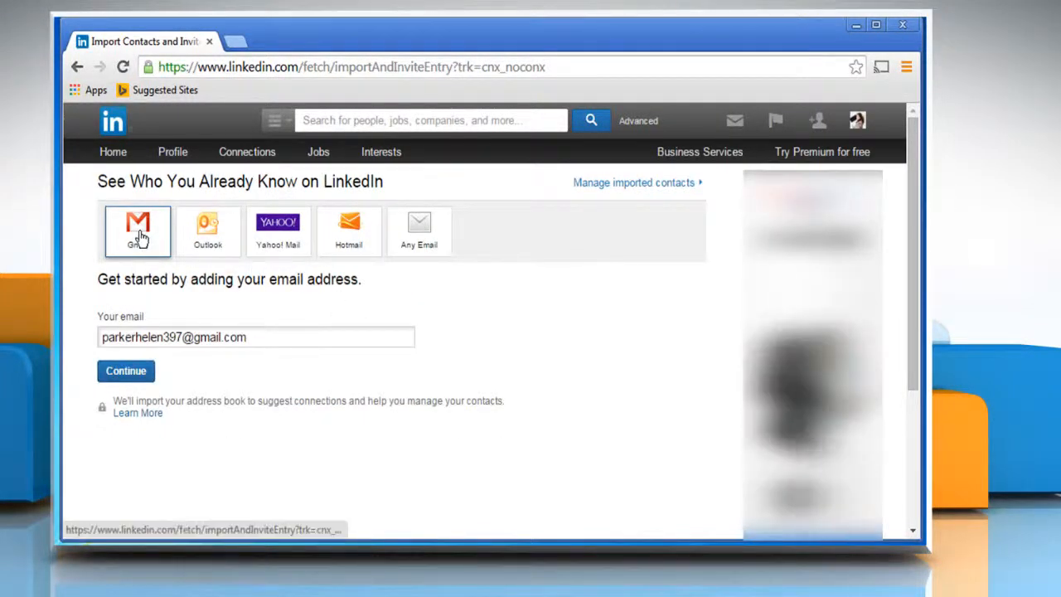
pyautogui.click(207, 231)
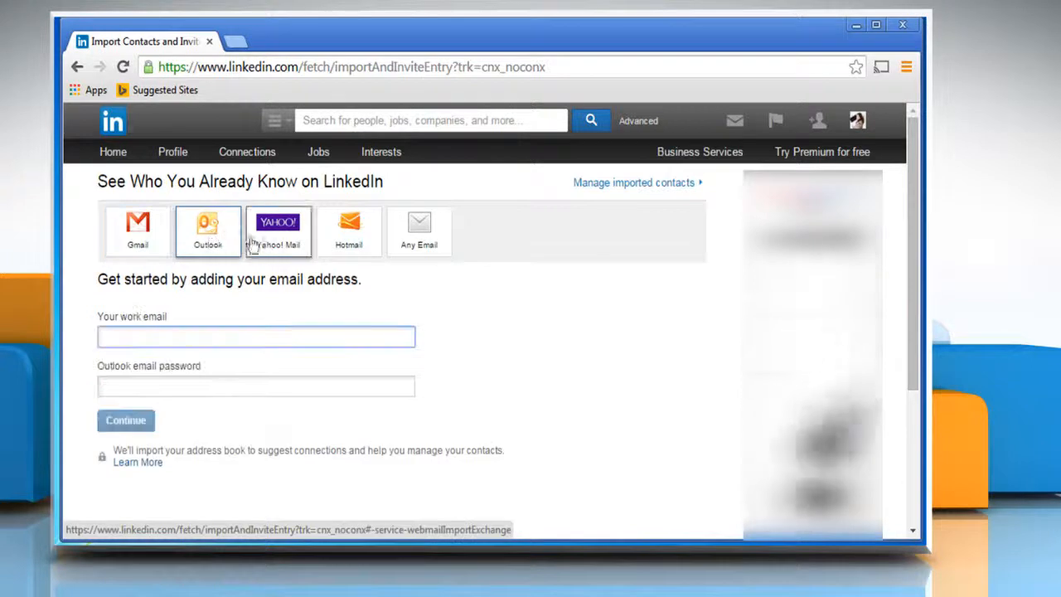
pyautogui.moveTo(349, 244)
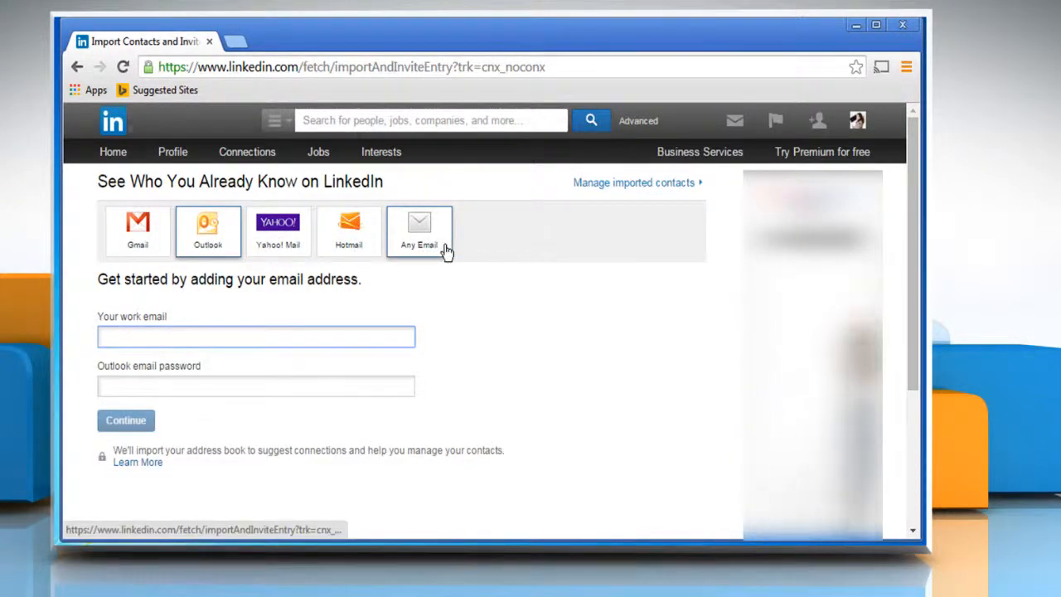
pyautogui.click(137, 231)
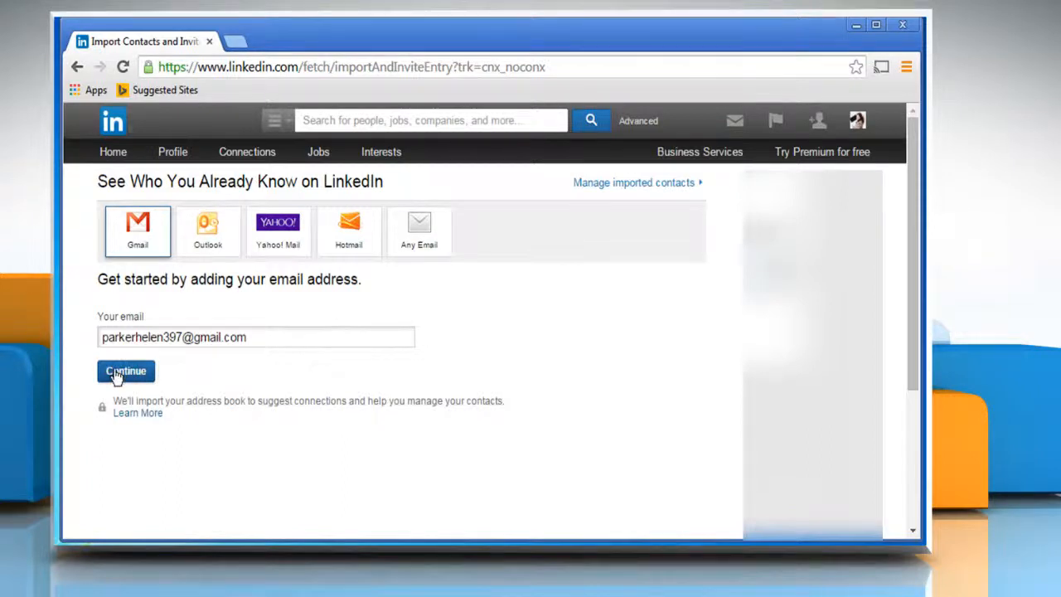
# Continue the Gmail import to list the two found members on step 1 of 2
pyautogui.click(125, 371)
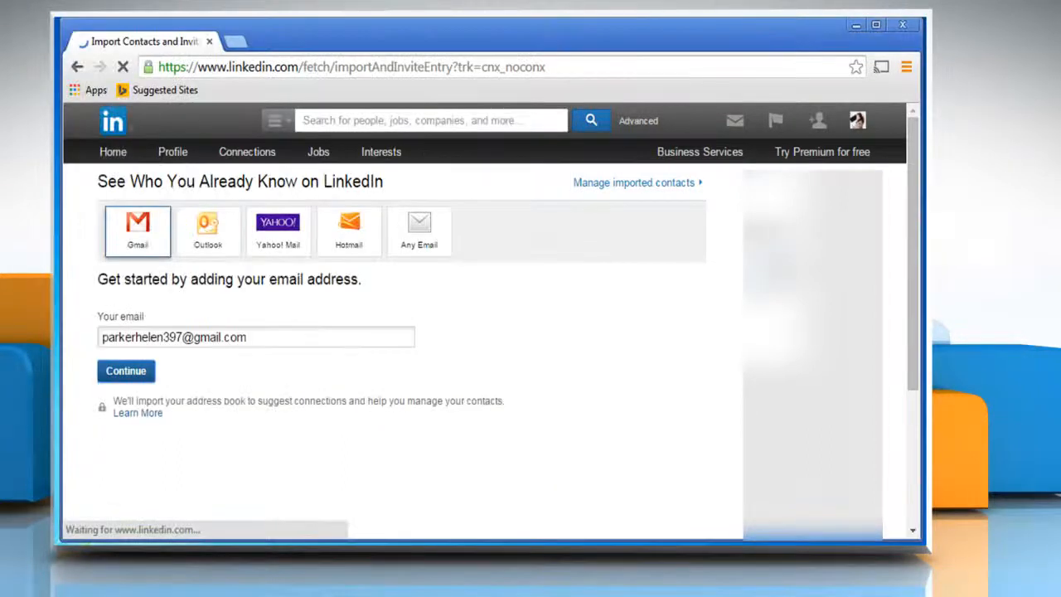
pyautogui.click(126, 370)
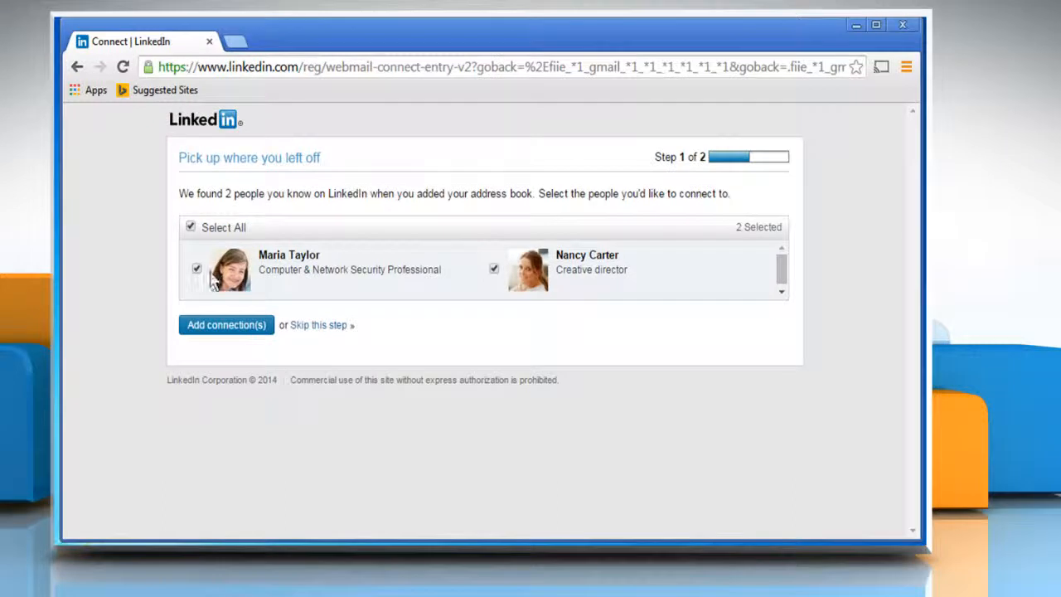
pyautogui.moveTo(464, 280)
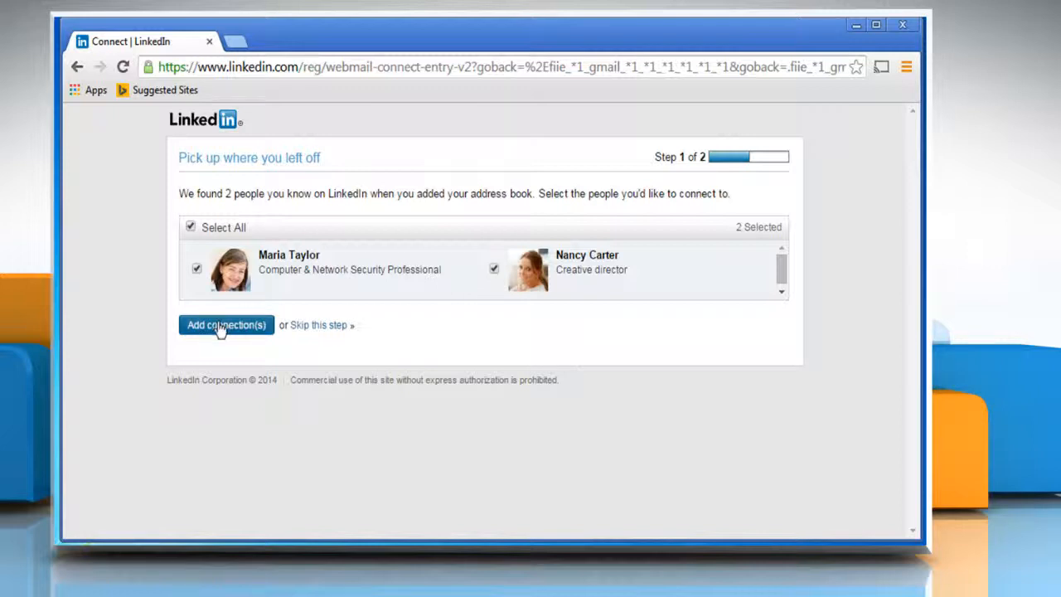
# Send invitations to the two found members and the four non-member Gmail contacts
pyautogui.click(225, 324)
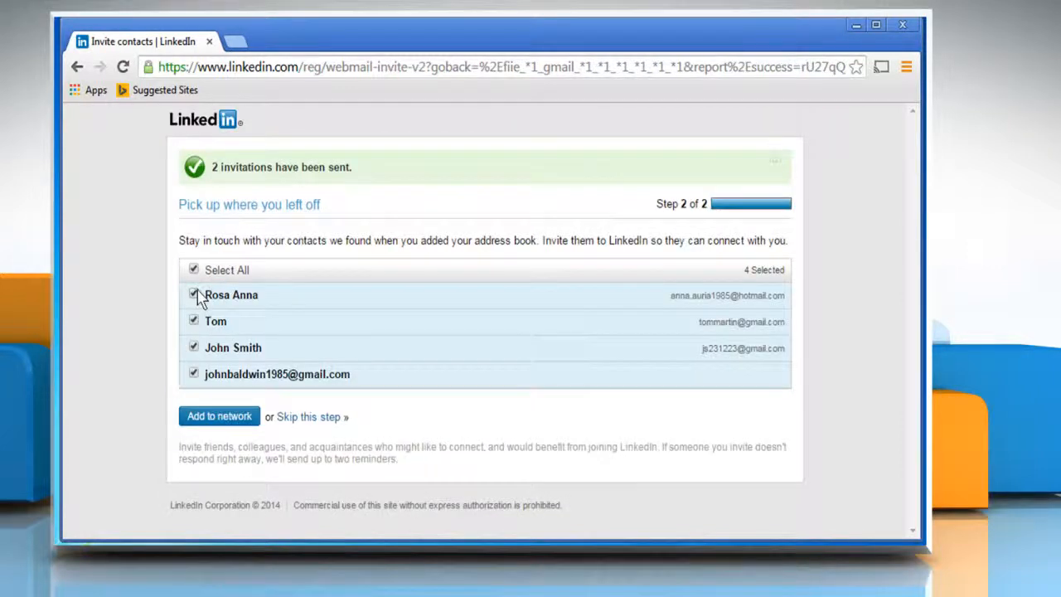
pyautogui.moveTo(196, 383)
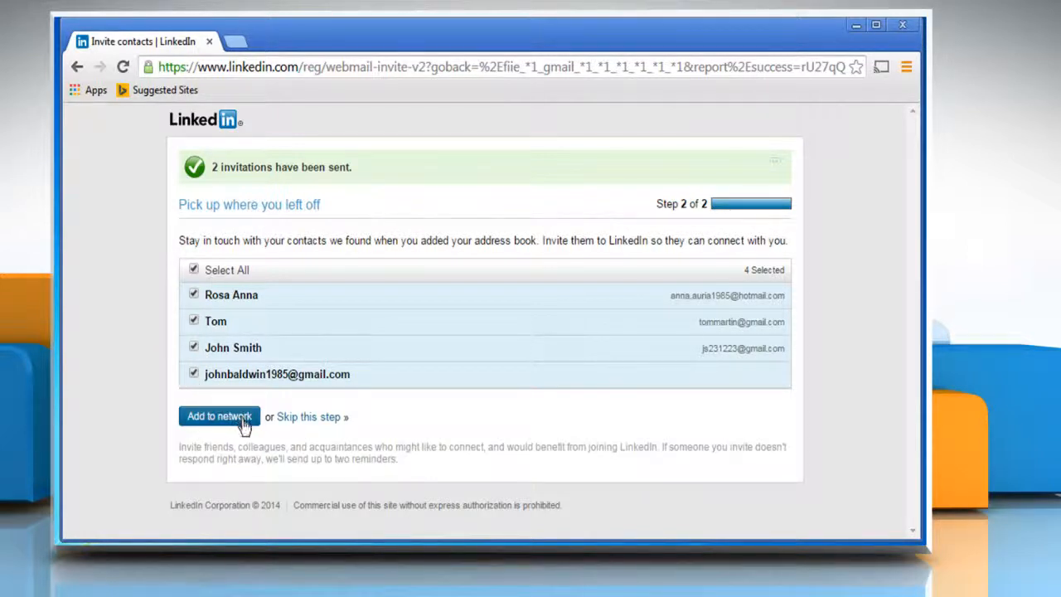
pyautogui.click(219, 416)
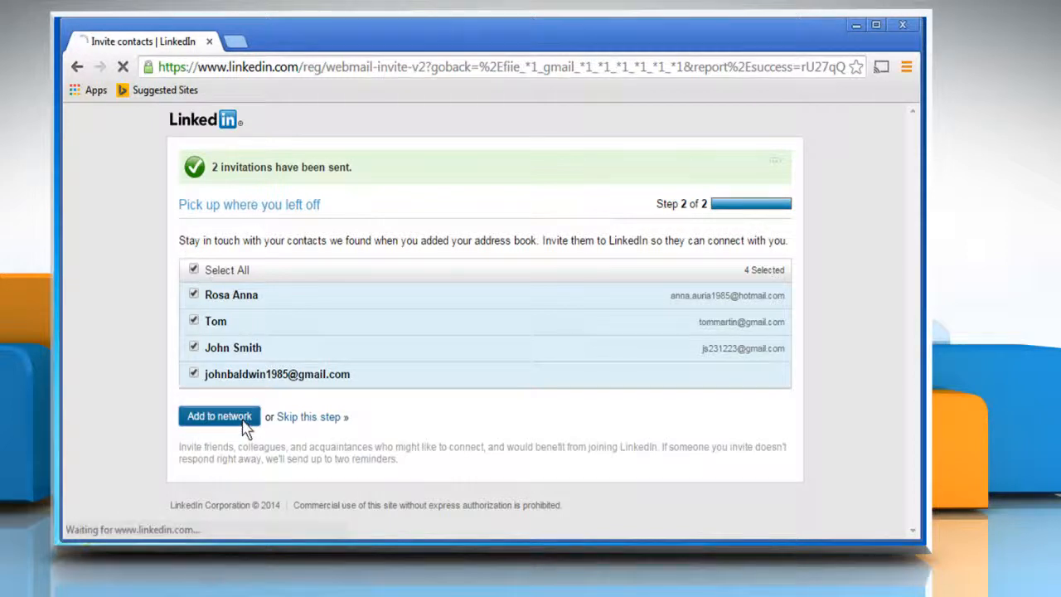
pyautogui.click(219, 416)
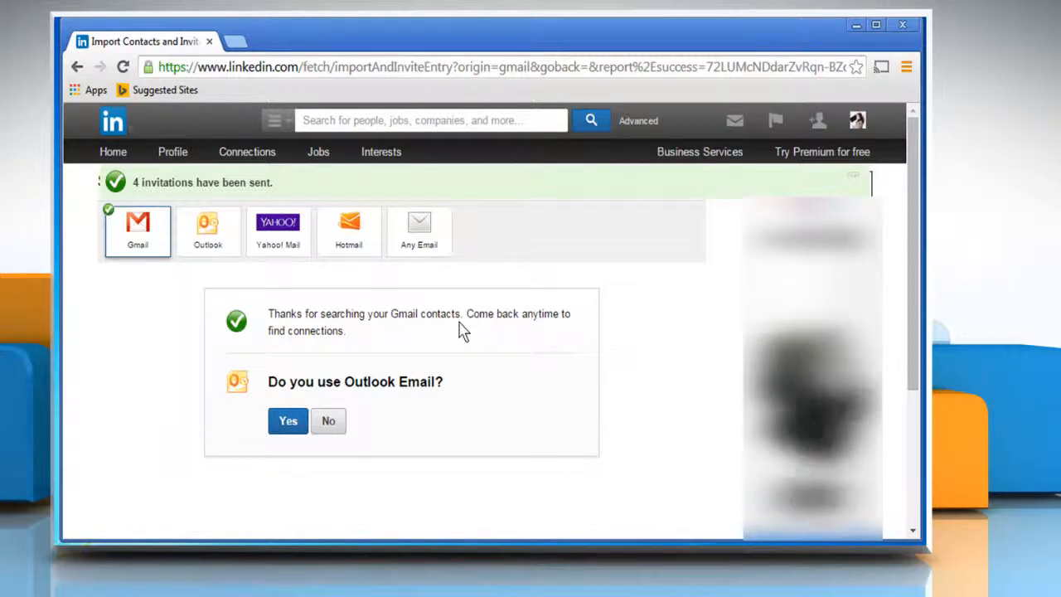
pyautogui.moveTo(170, 207)
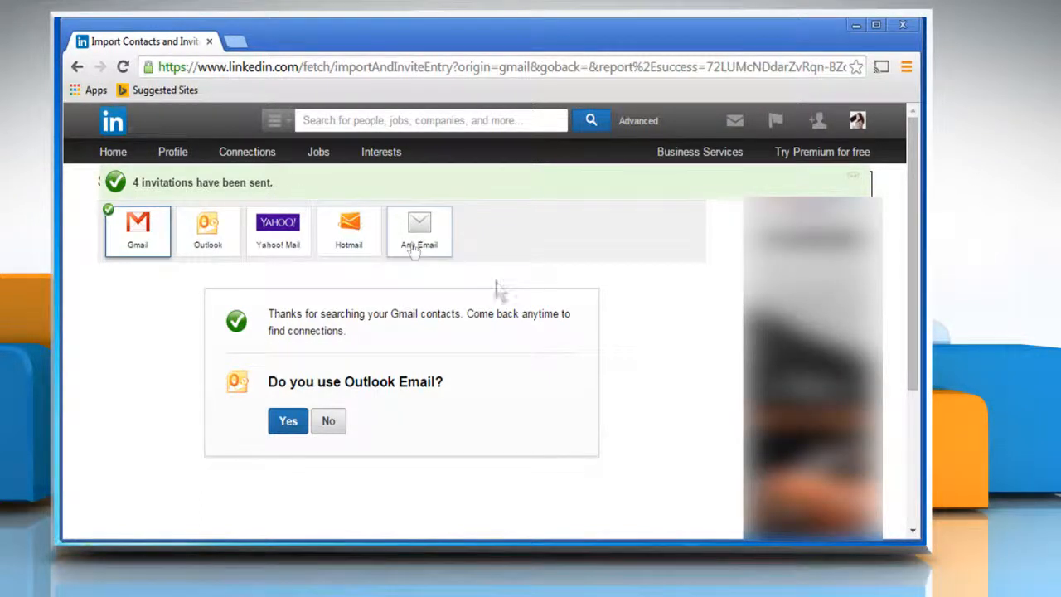
pyautogui.moveTo(659, 380)
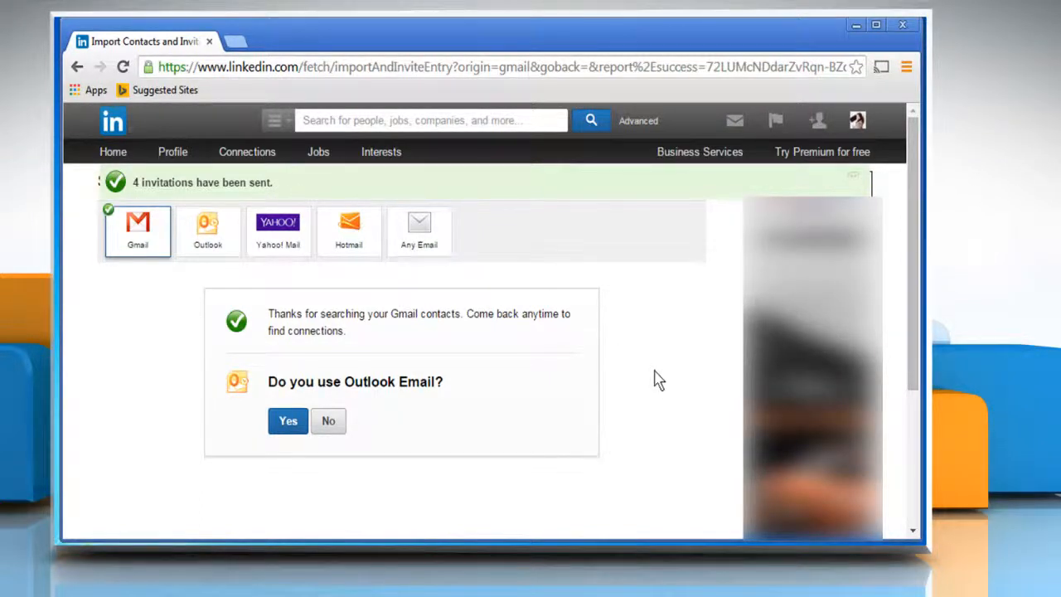